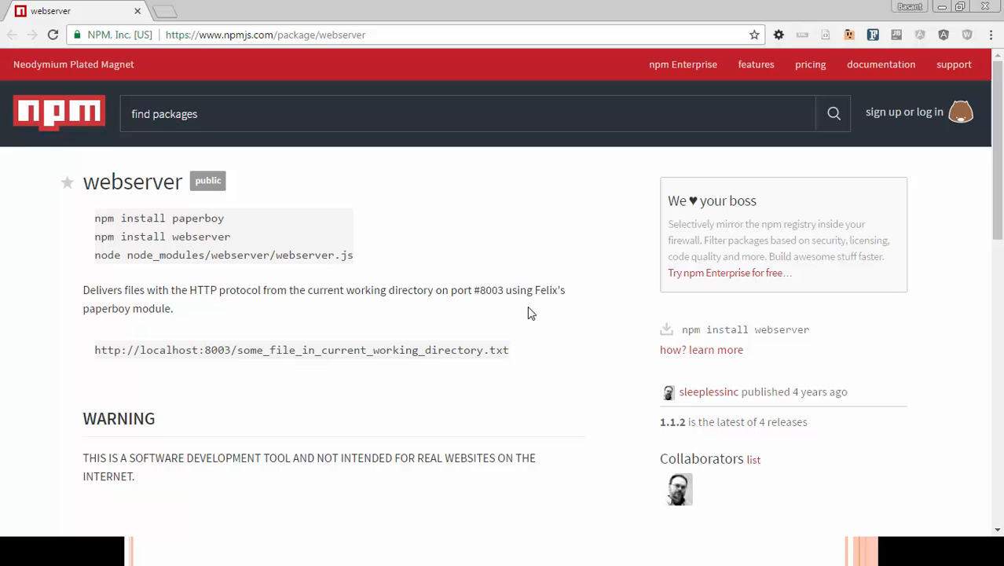
Create the webserverExample1 folder with md and change into it.
click(520, 550)
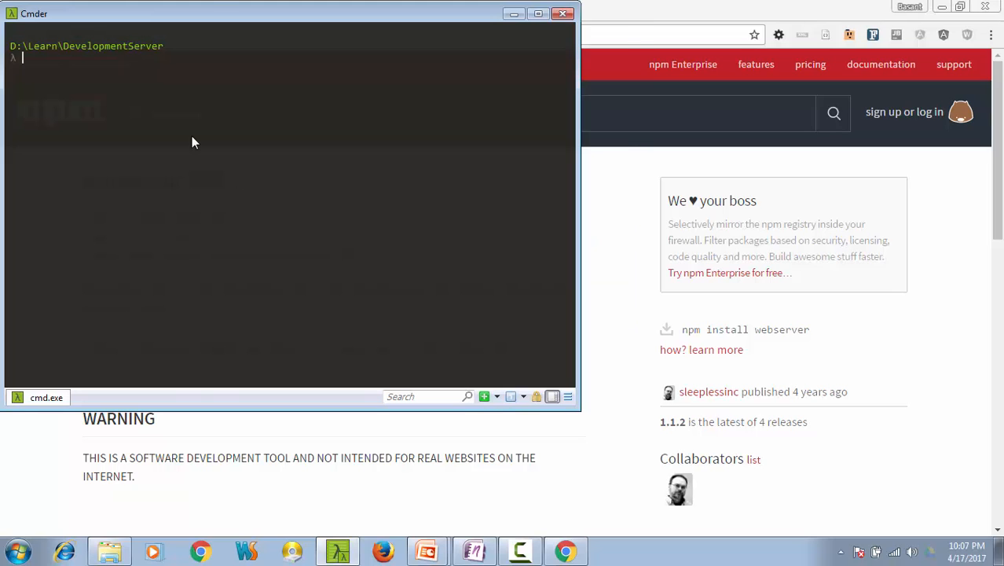
text(md webserverExample1)
text(cd webserverExample1\)
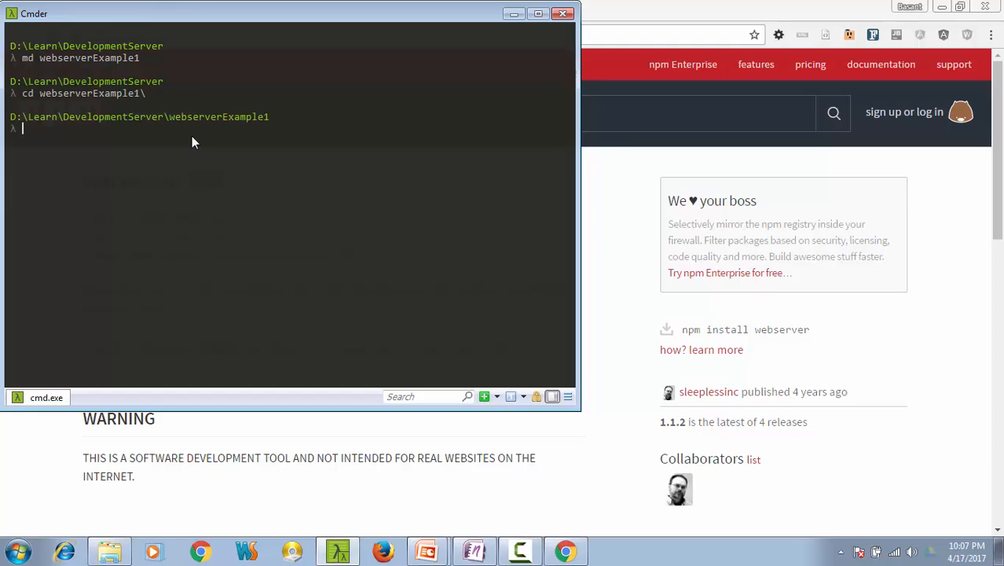
text(npm init)
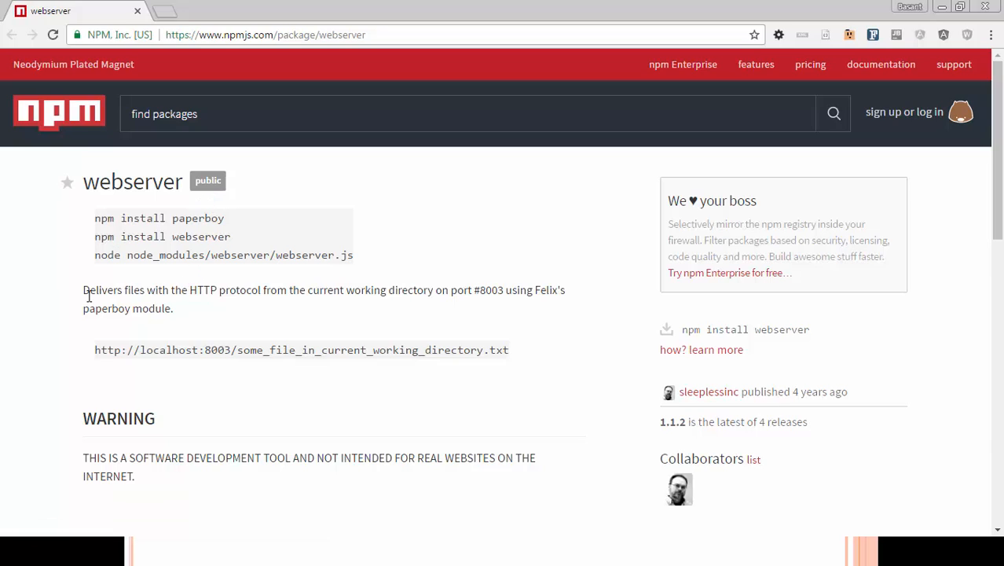
mouse_move(220, 313)
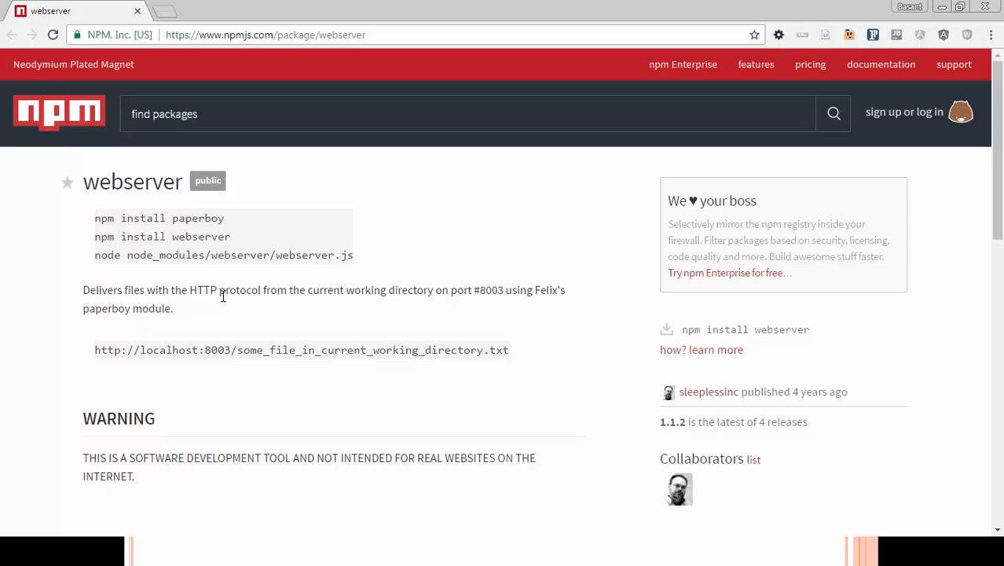
mouse_move(507, 304)
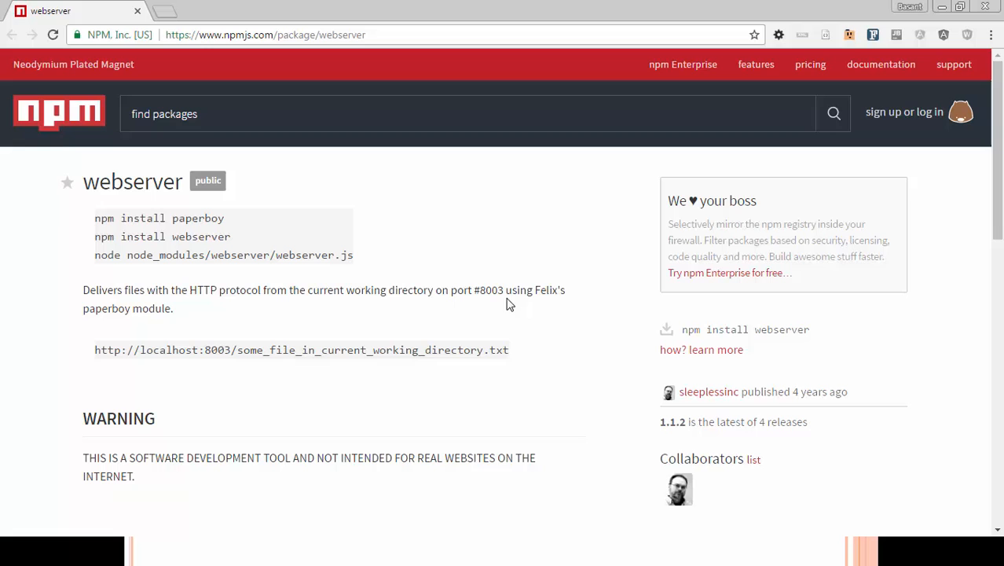
mouse_move(531, 312)
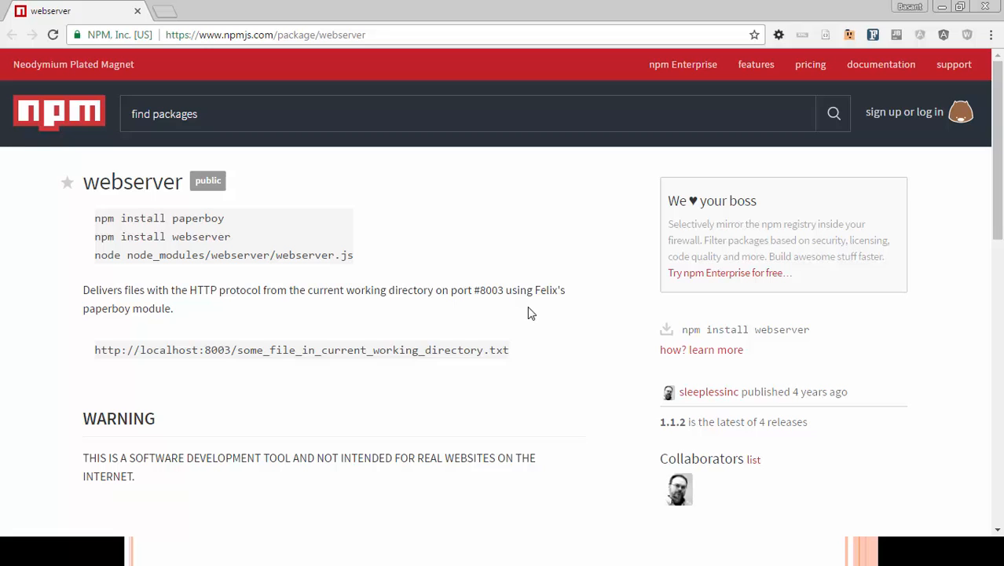
scroll(down, 3)
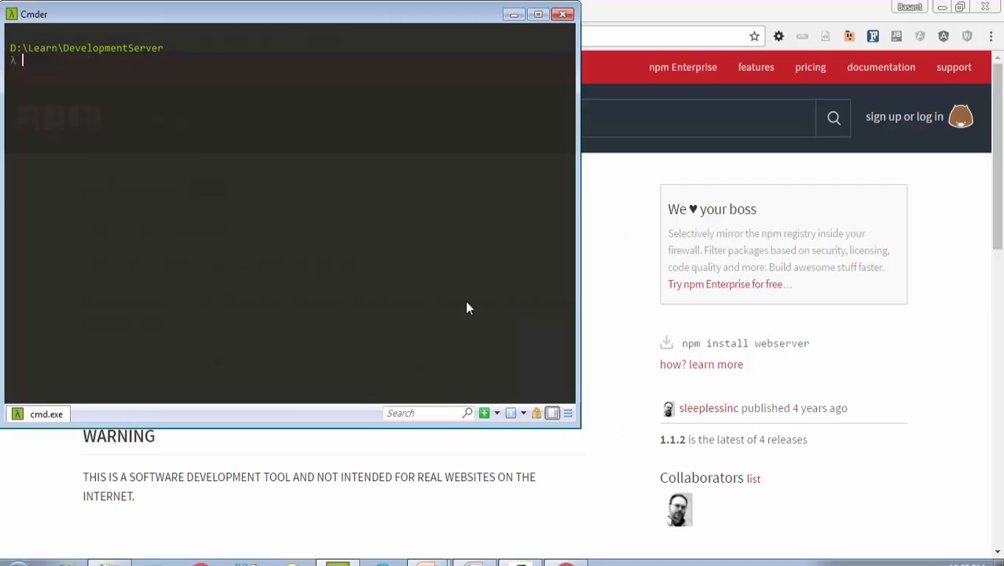
mouse_move(194, 148)
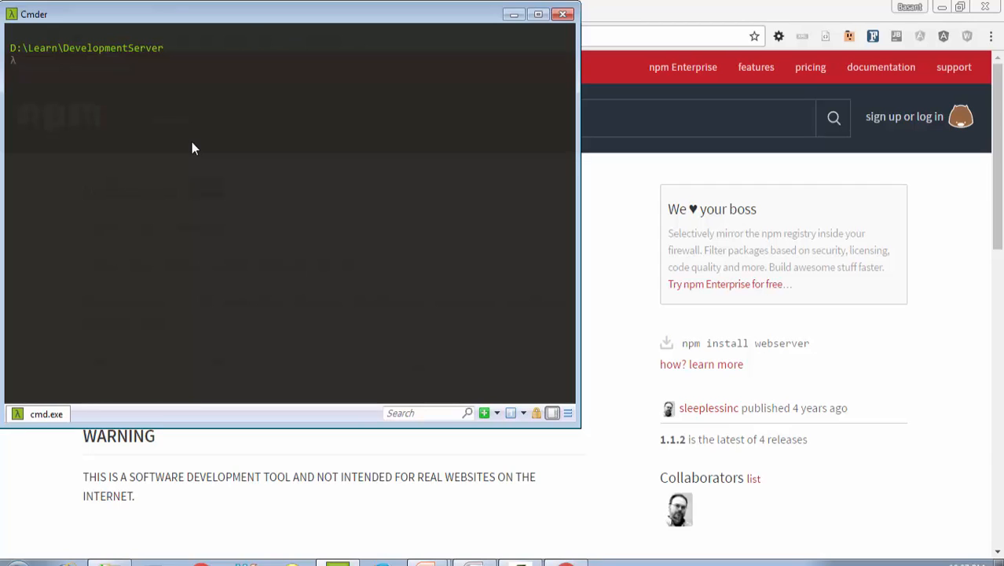
text(md)
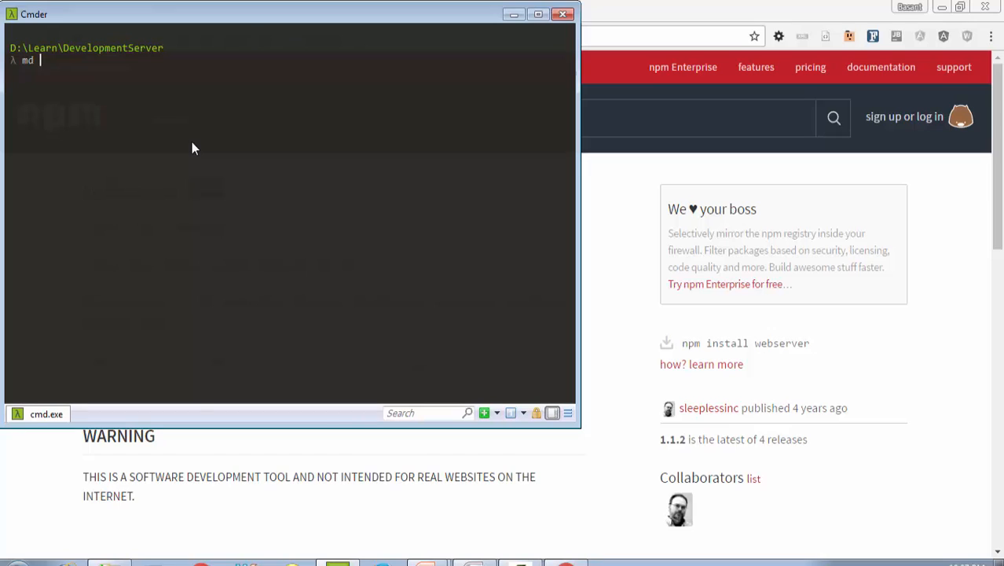
text(webserver)
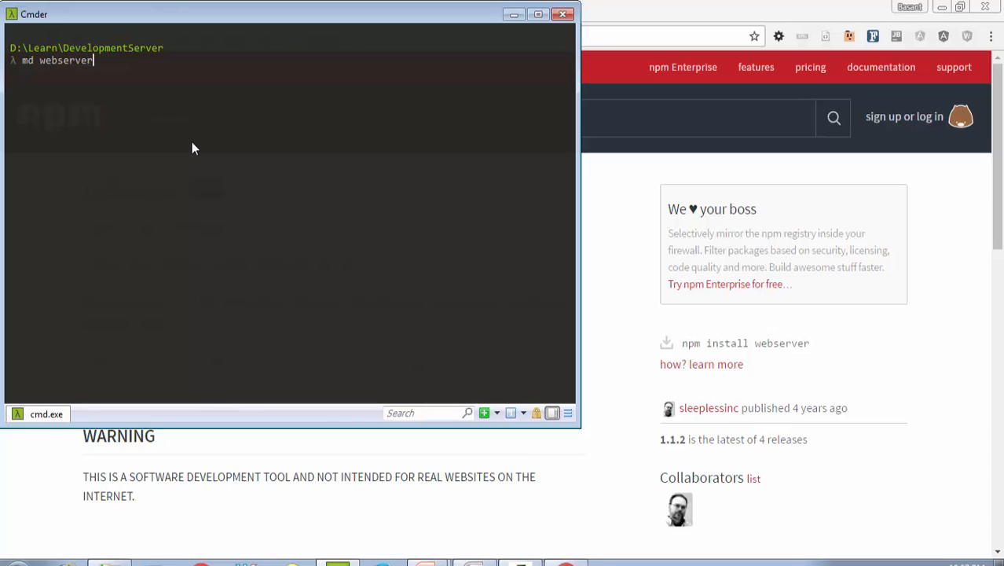
text(Example1)
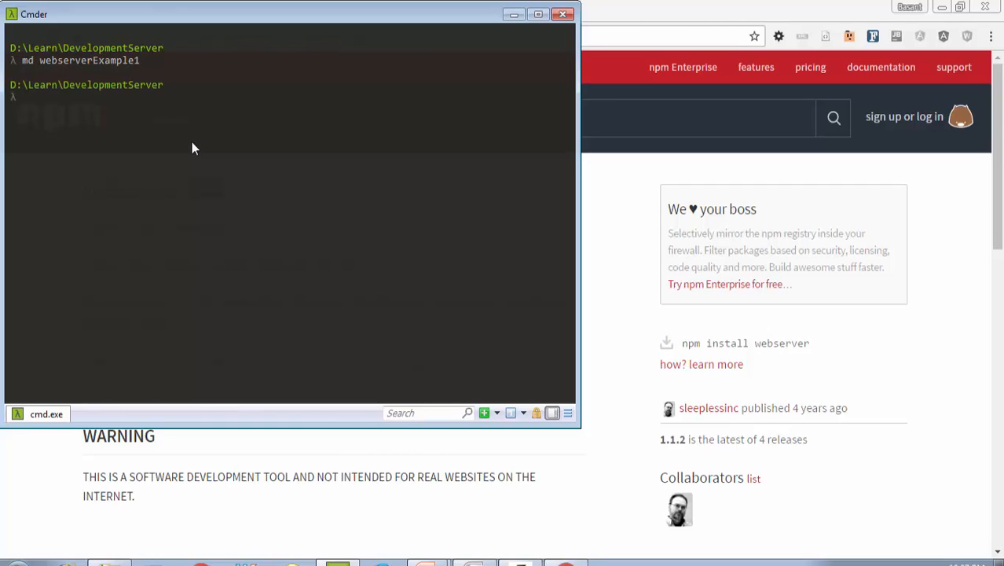
text(cd webserverExample1\)
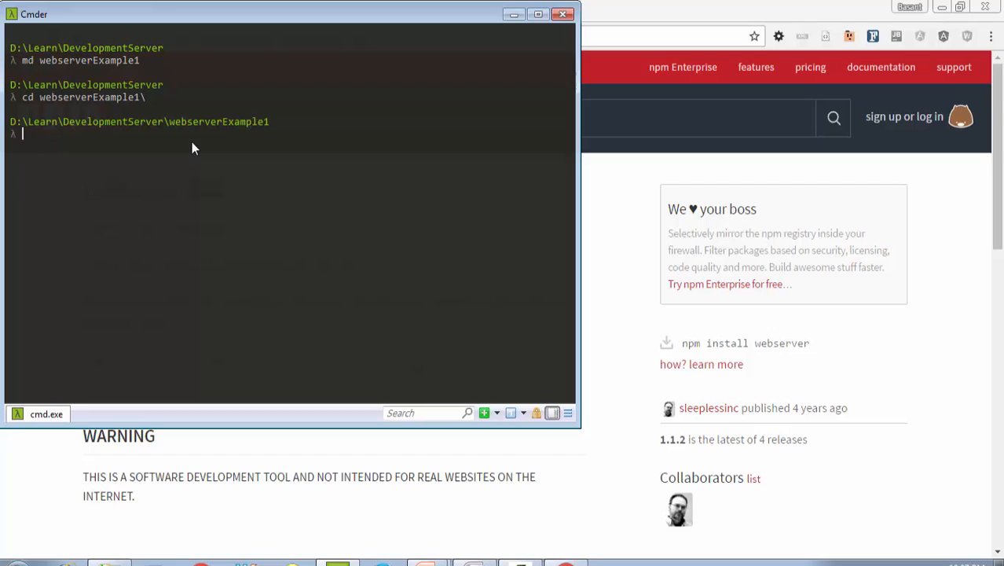
Initialise a default package.json with npm init -y and open the folder in VS Code.
text(npm init)
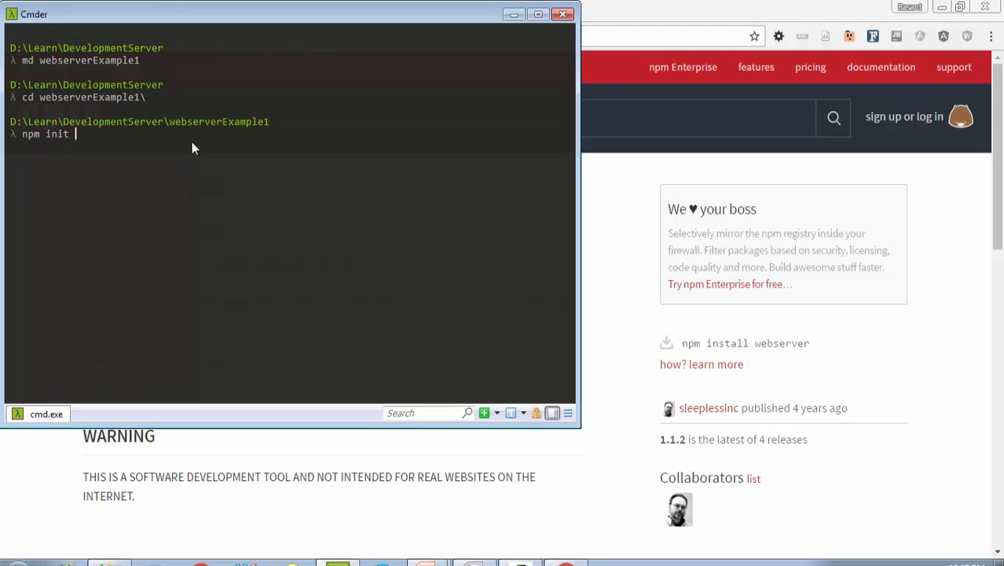
text(-y)
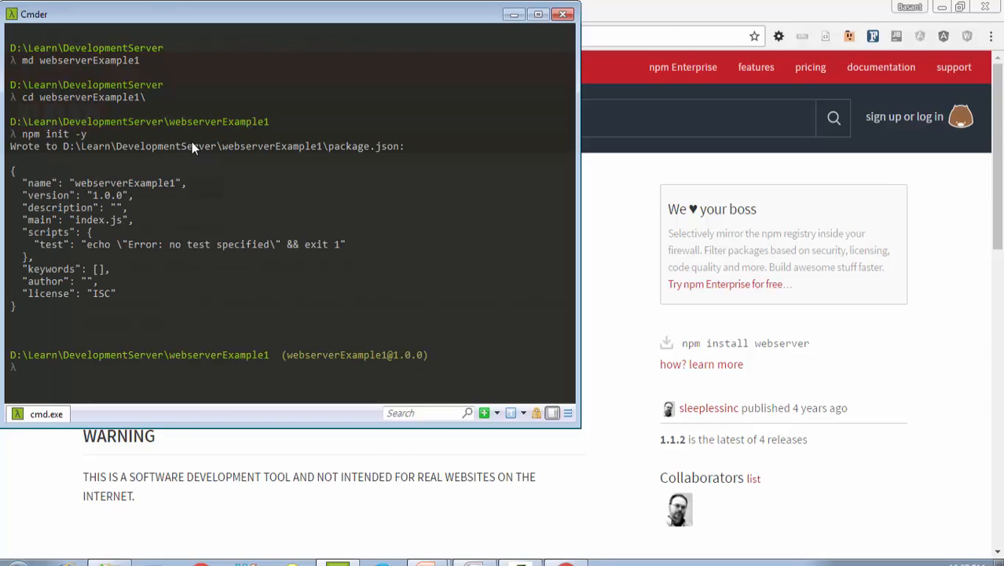
text(code)
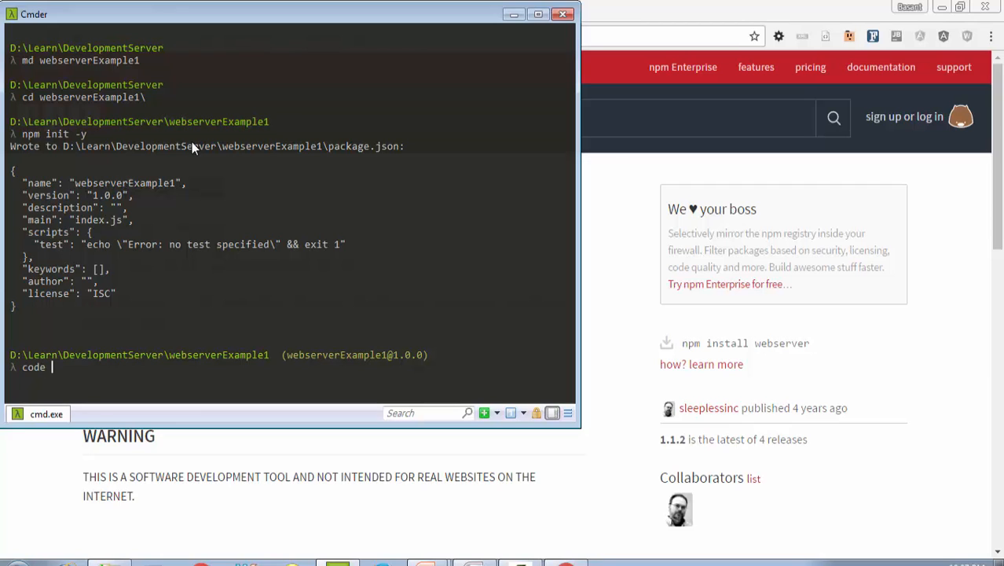
text(.)
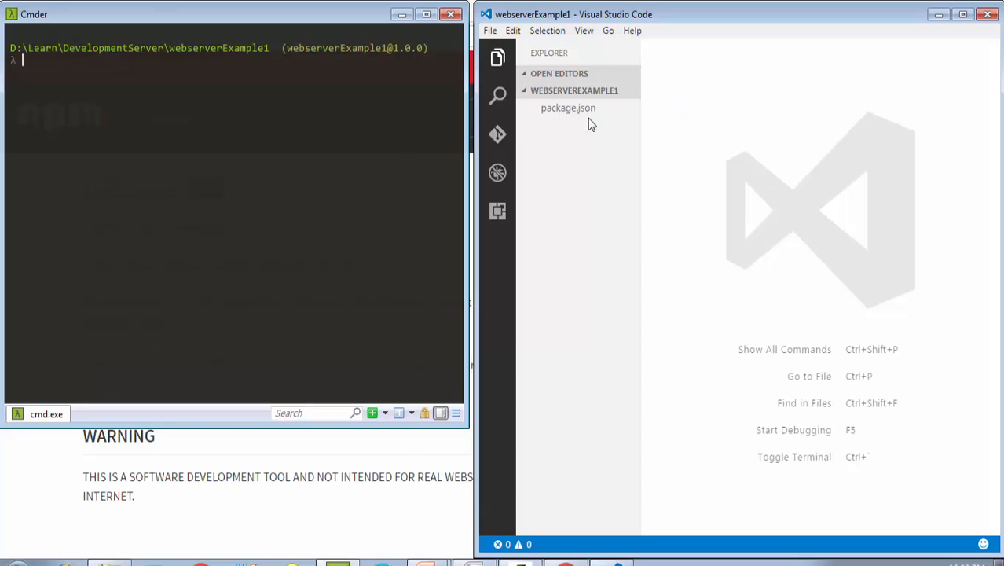
Open the generated package.json in the editor.
click(568, 107)
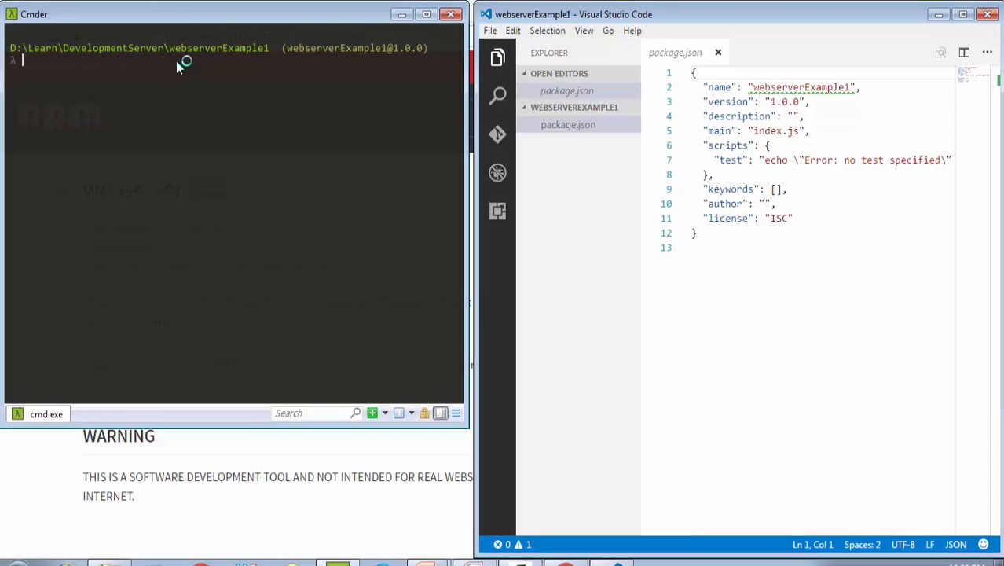
Install paperboy with npm and check node_modules/paperboy in the Explorer.
text(npm install)
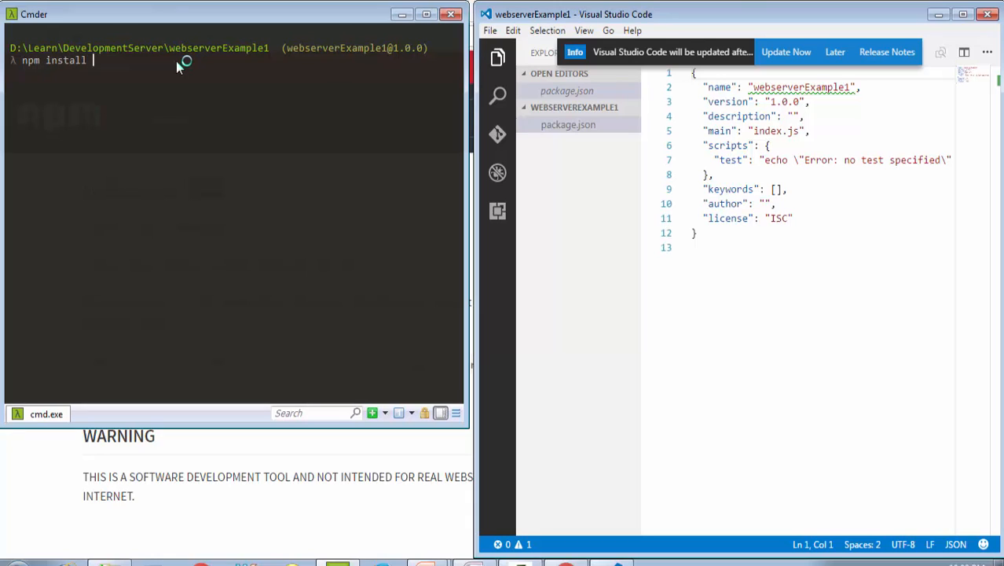
text(paa)
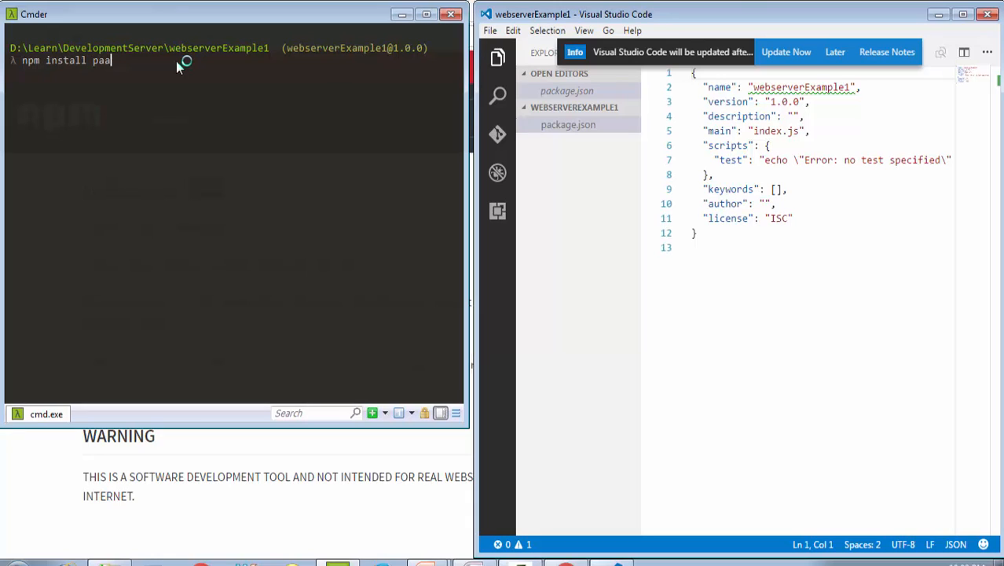
text(perboy)
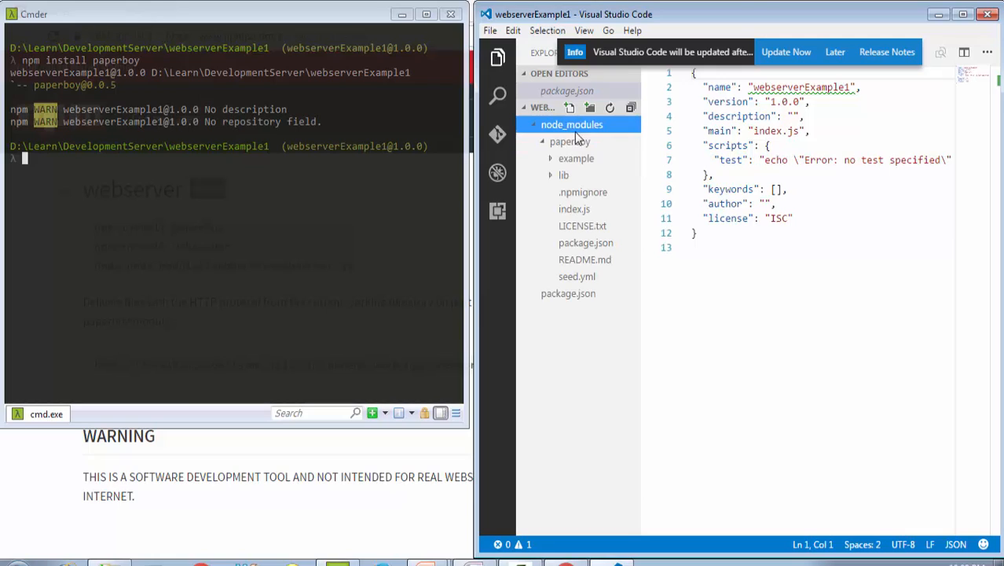
click(570, 141)
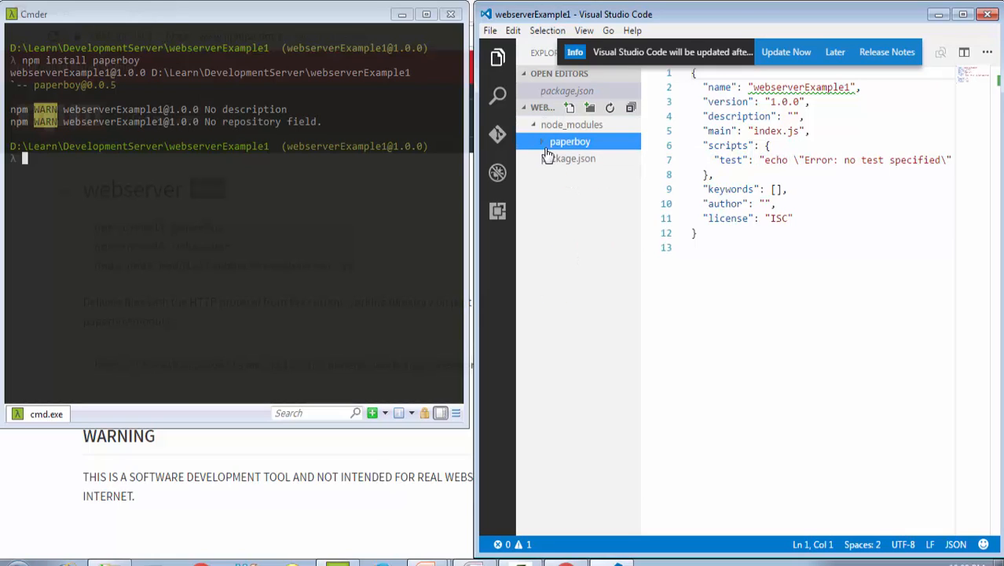
click(568, 158)
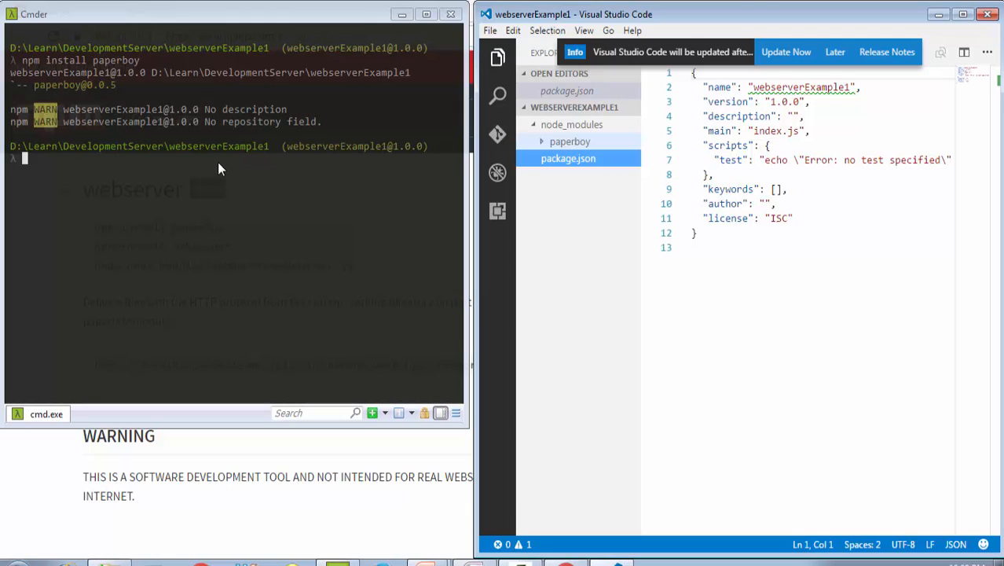
Install the webserver package (1.1.2) with npm install webserver and start a new file.
text(np min)
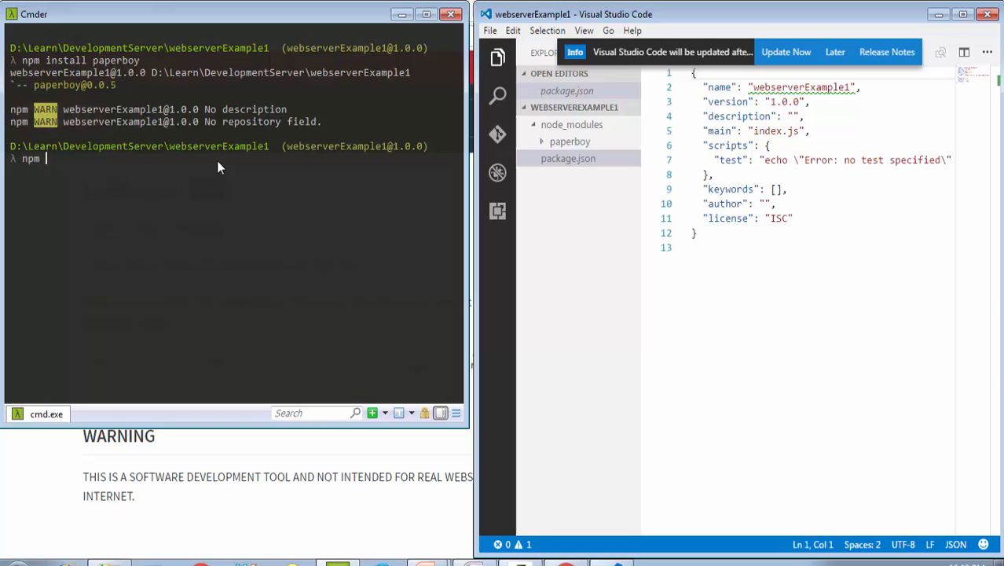
text(install)
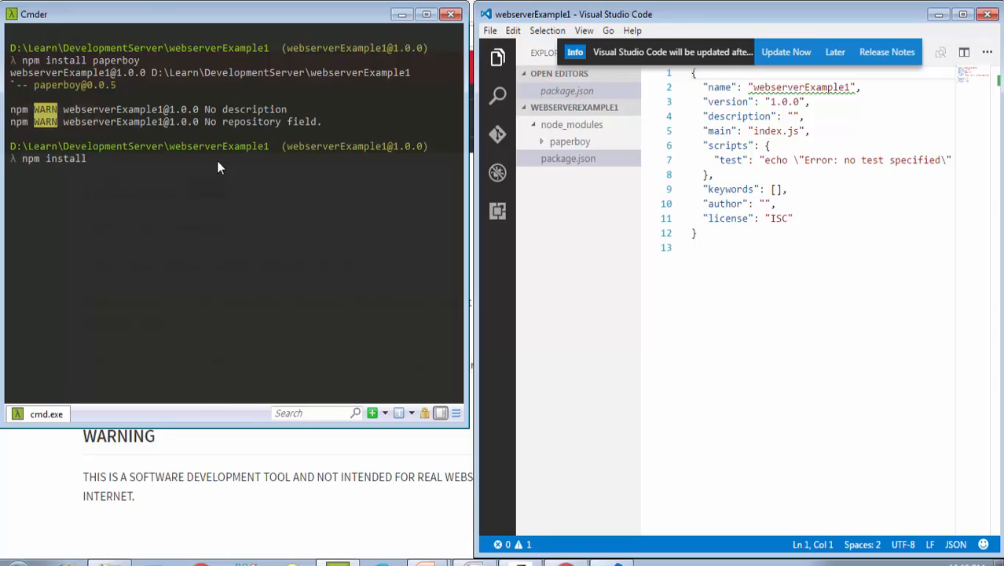
text(webserver)
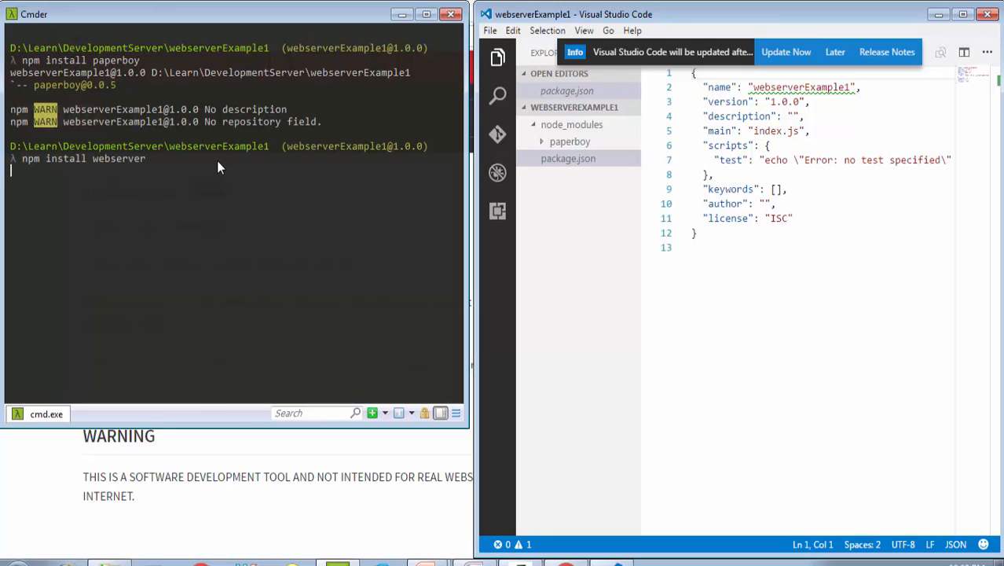
key(enter)
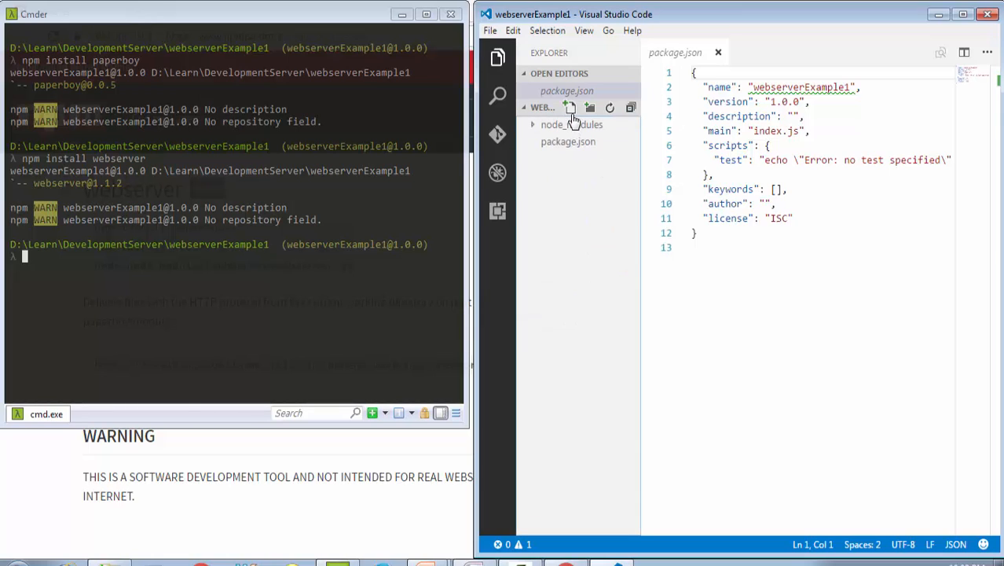
click(570, 108)
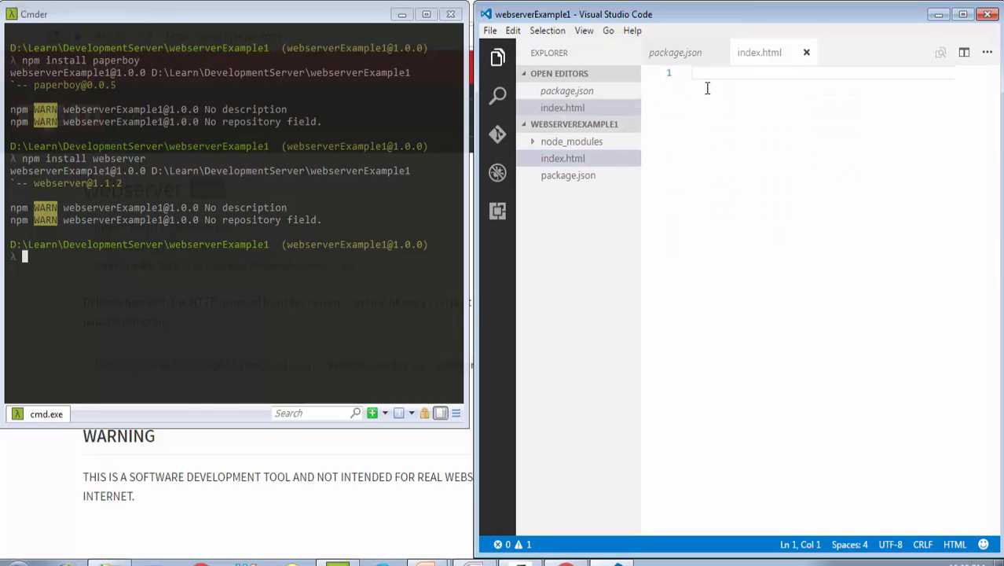
Expand an html>head>title skeleton and enter the title 'My first example'.
text(html)
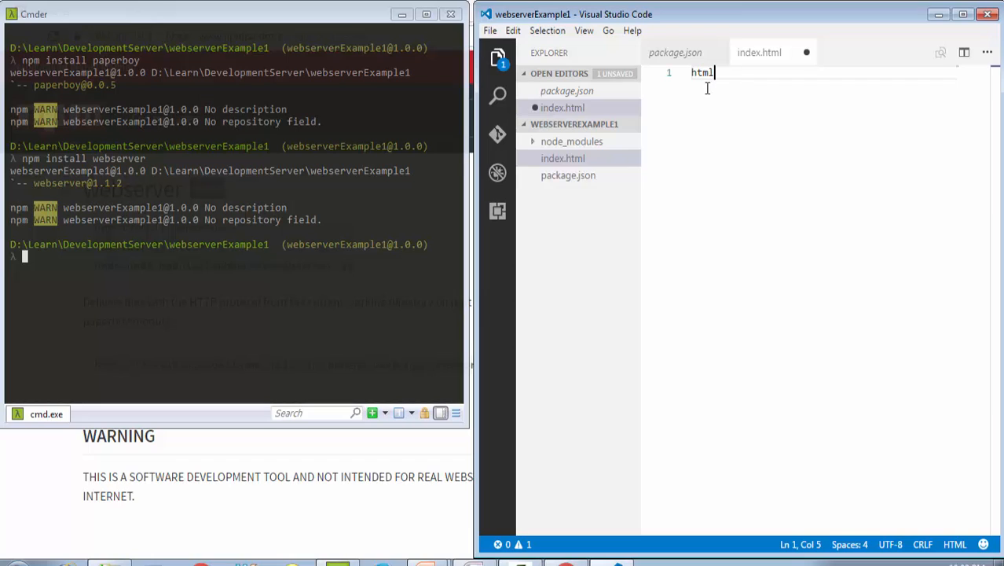
text(>)
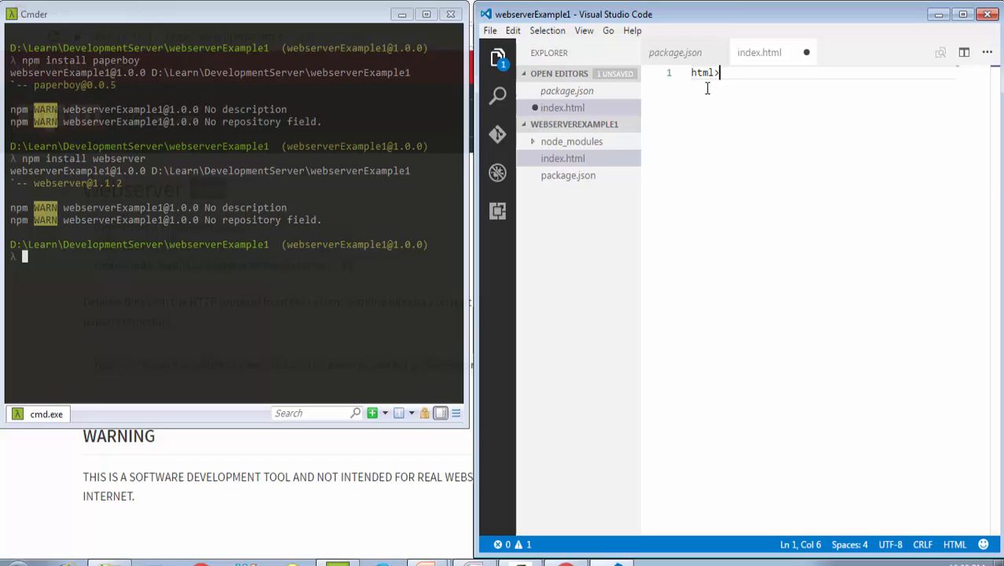
text(hea)
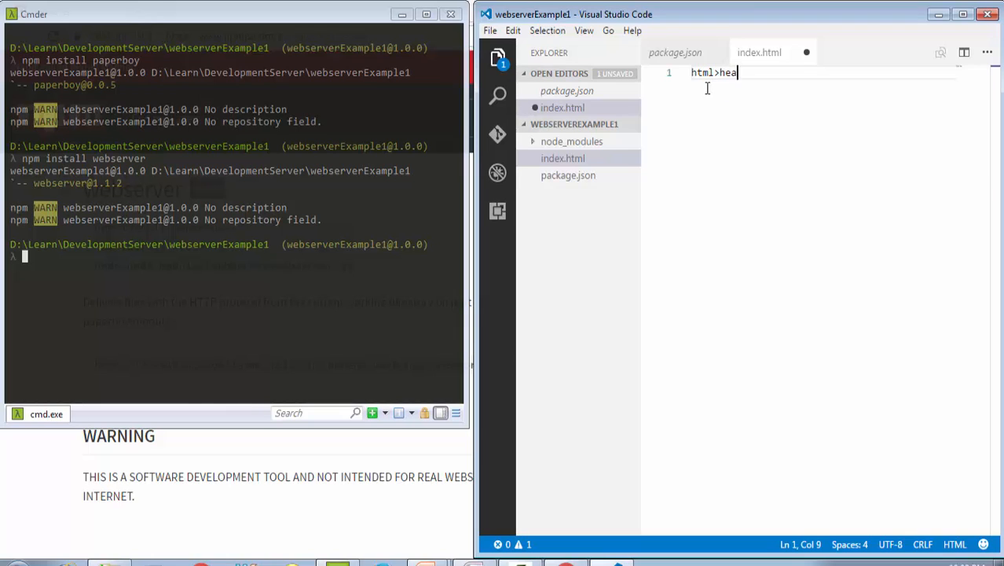
text(d>title)
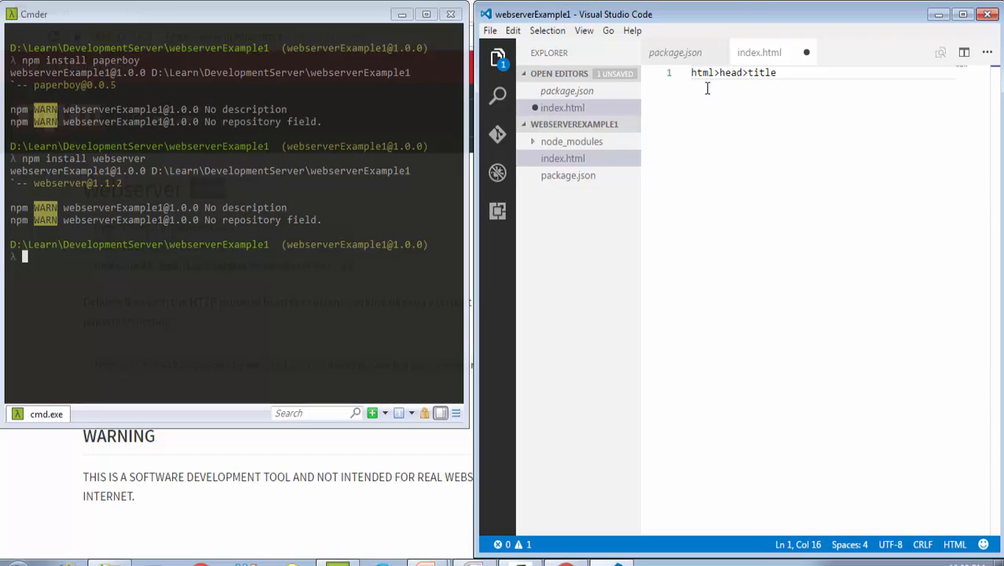
key(Tab)
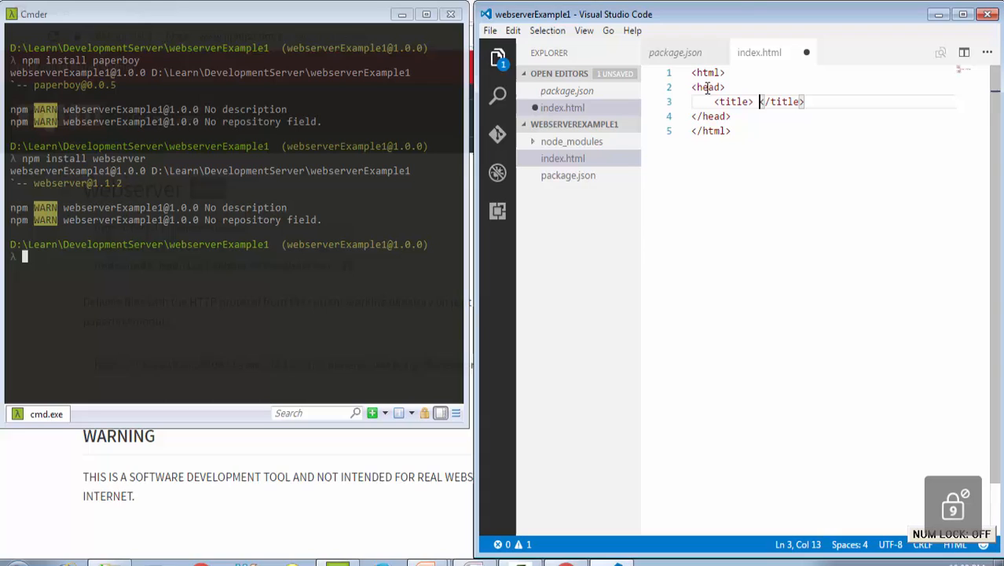
text(Mu)
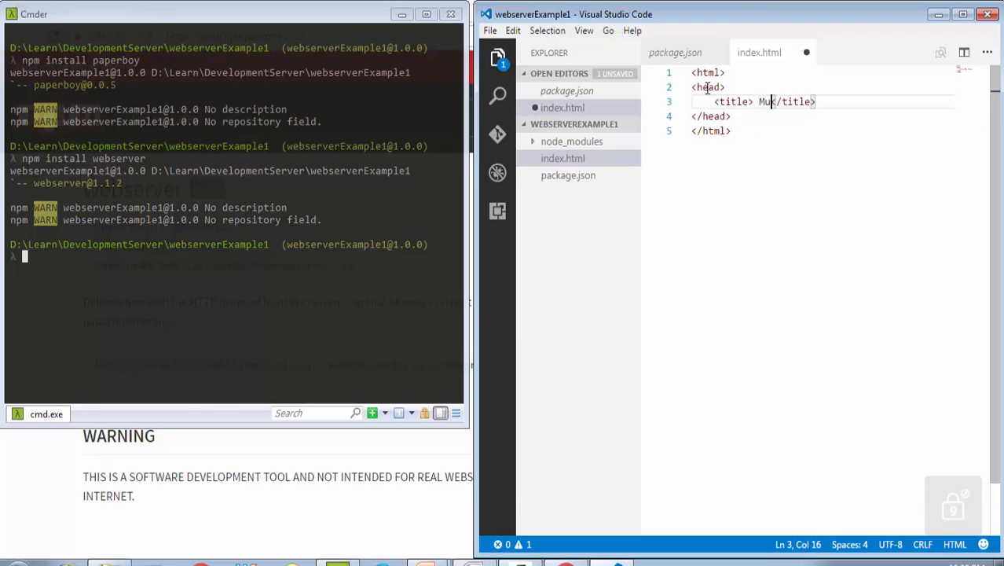
text(y first example)
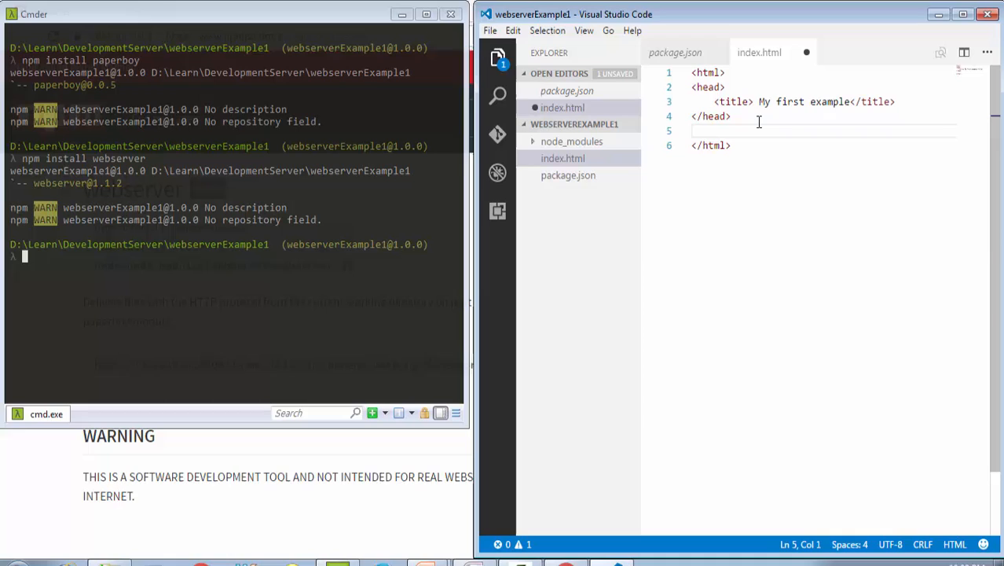
Add a body h1 'This is my first npm webserver example' and save index.html.
text(b)
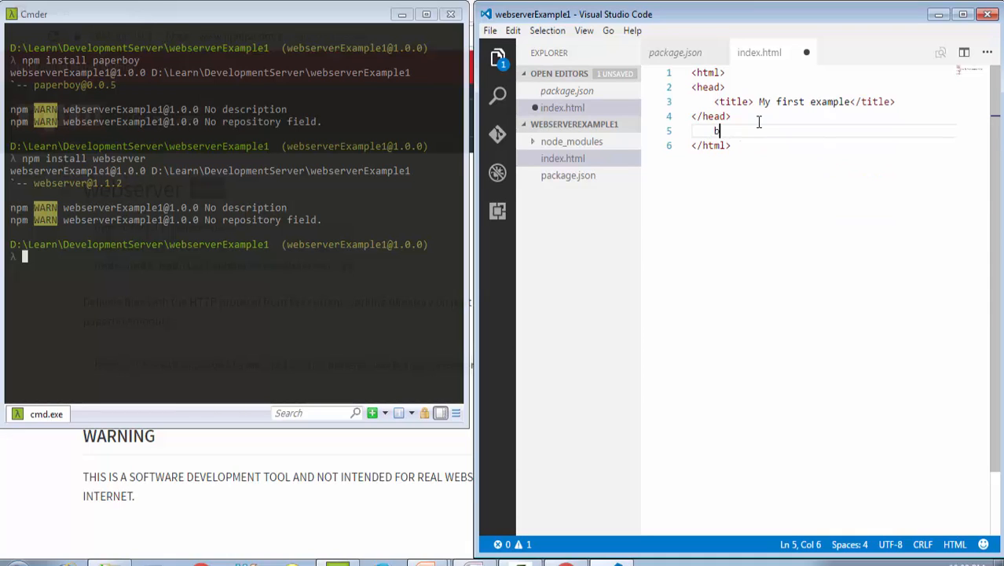
text(ody>h)
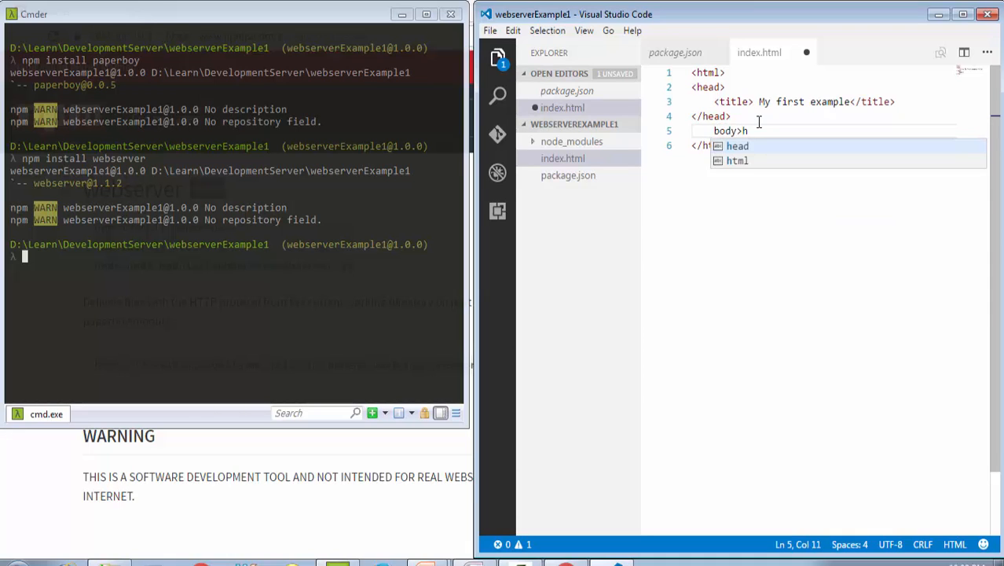
text(1)
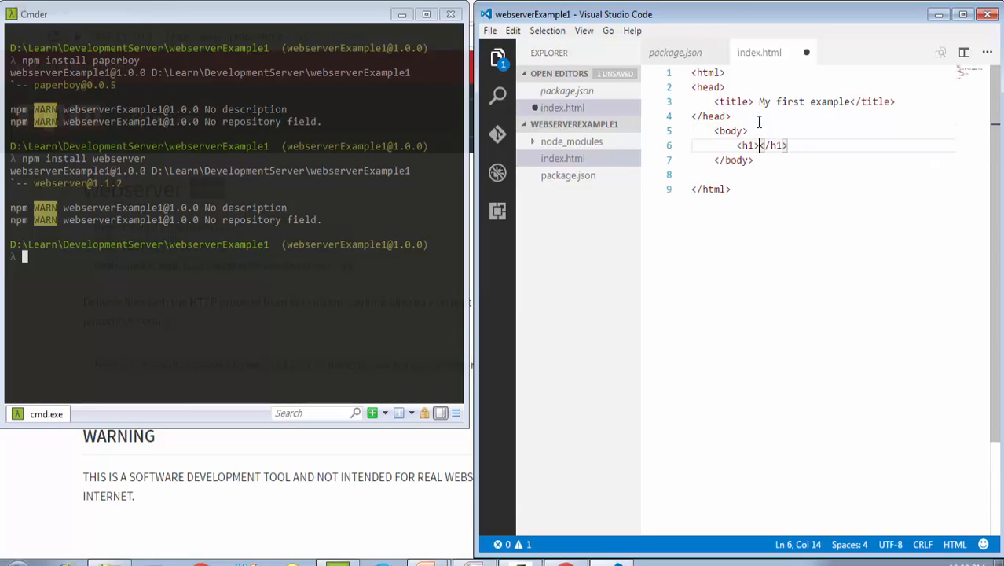
text(This is my fir)
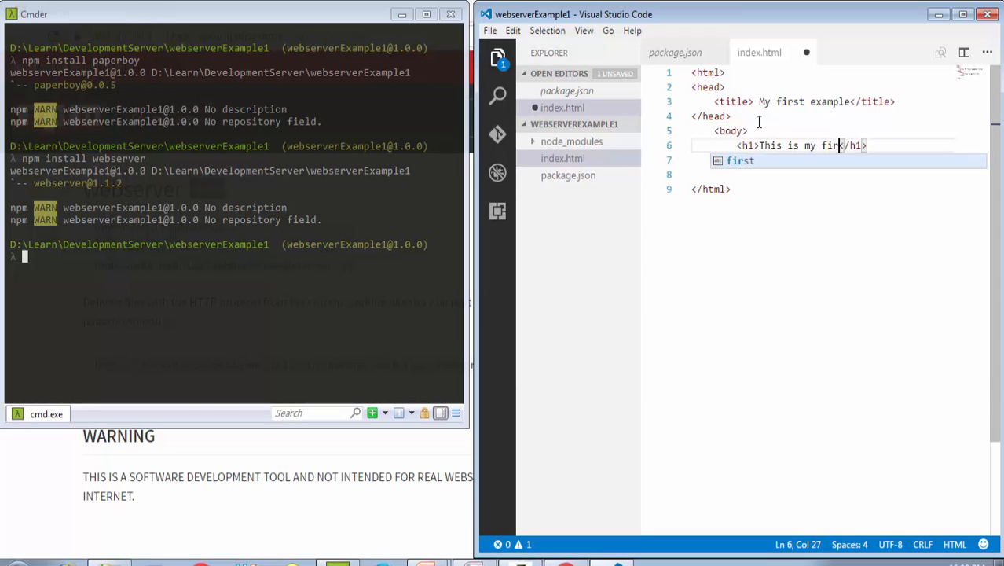
text(npm web)
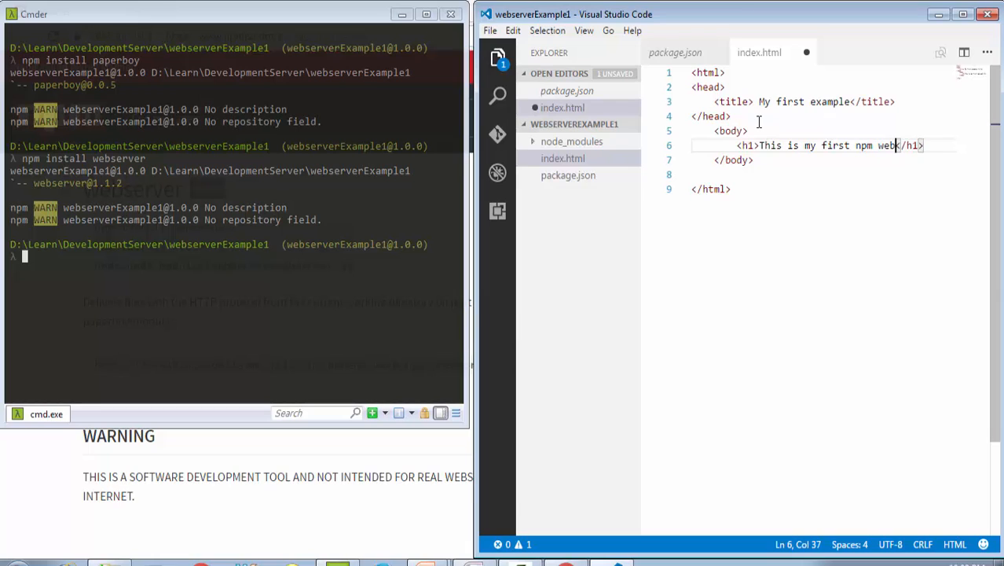
text(example)
click(236, 257)
text(n)
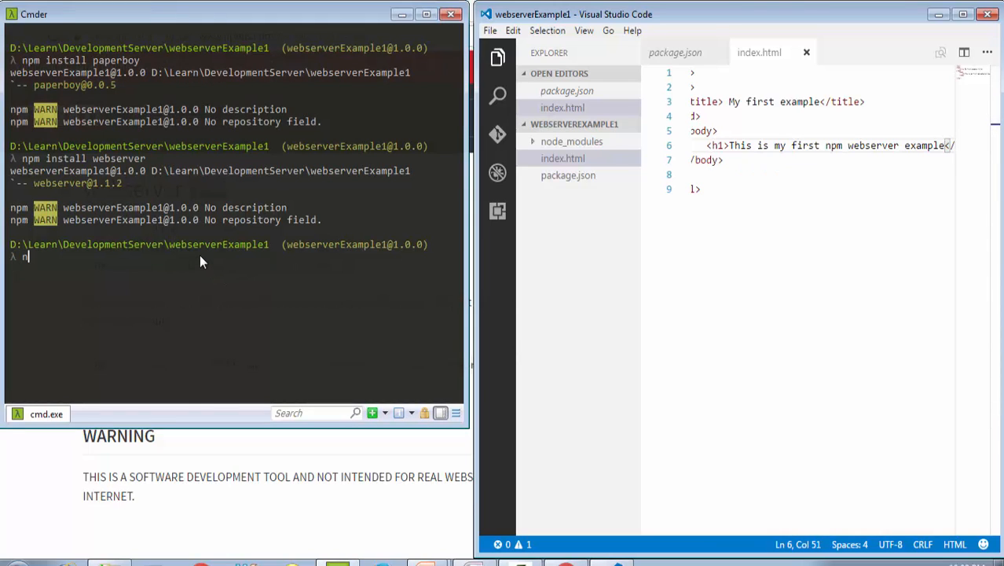
Run node node_modules\webserver\webserver.js to start the server on port 8003.
text(ode)
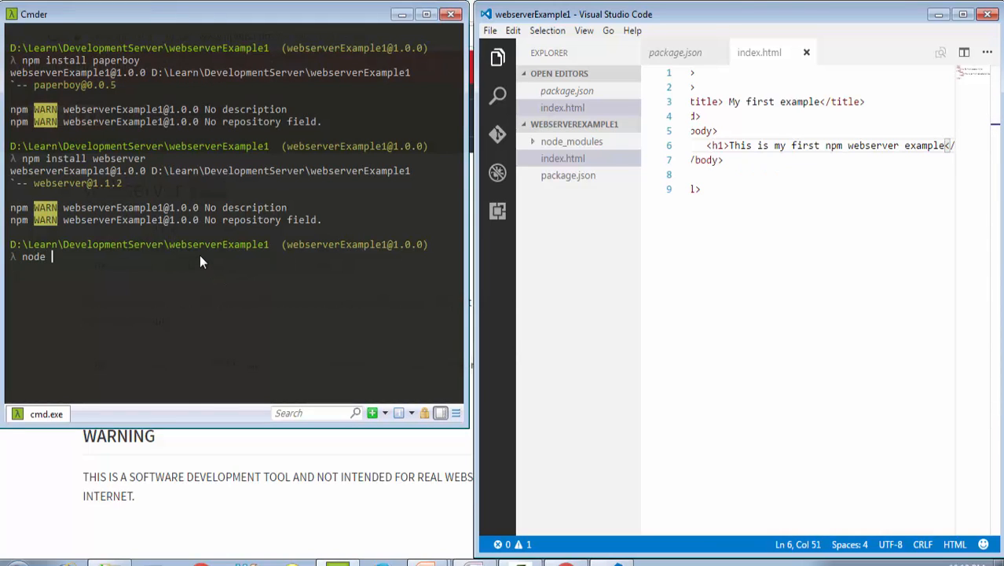
text(node_modules\)
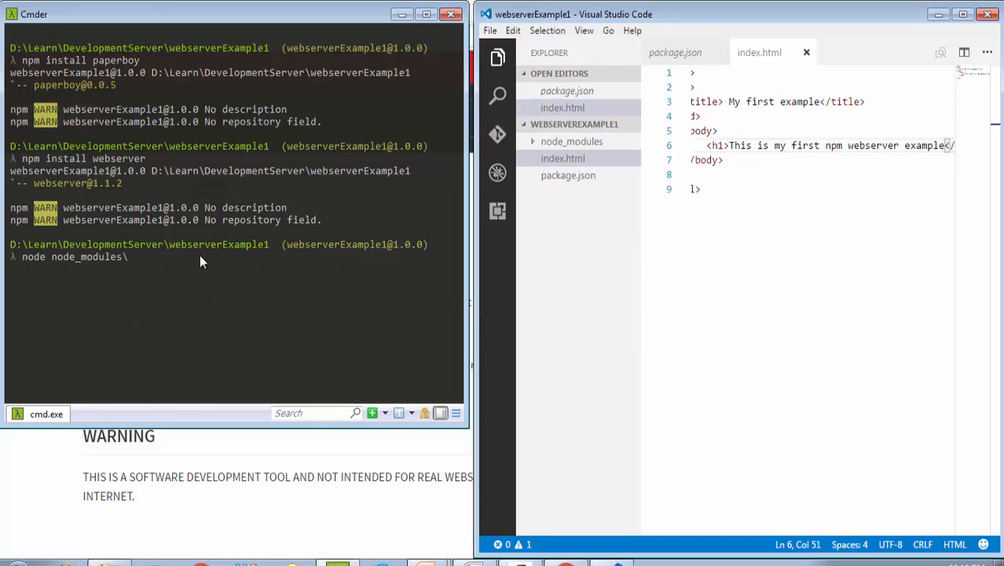
text(webserver\)
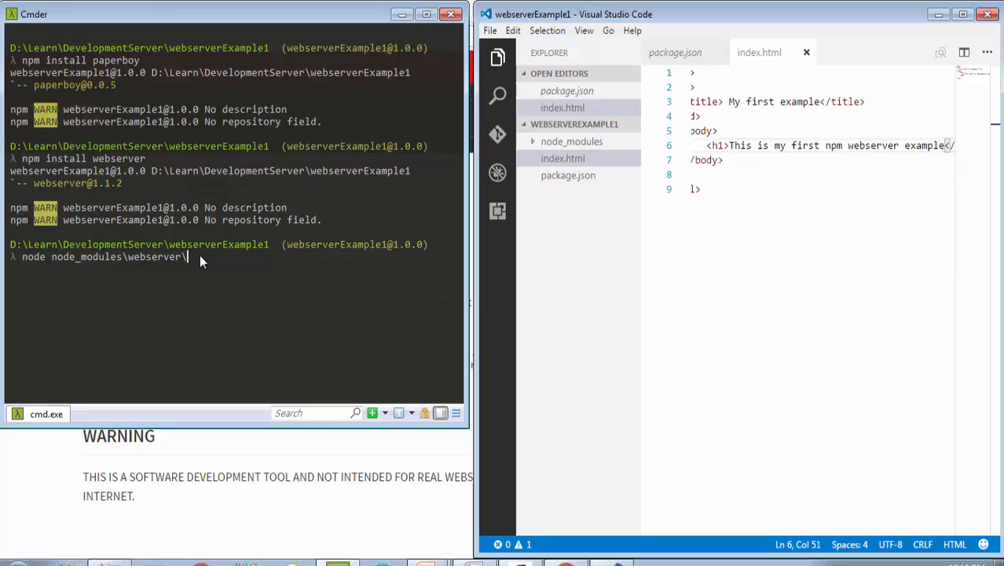
text(webserver.js)
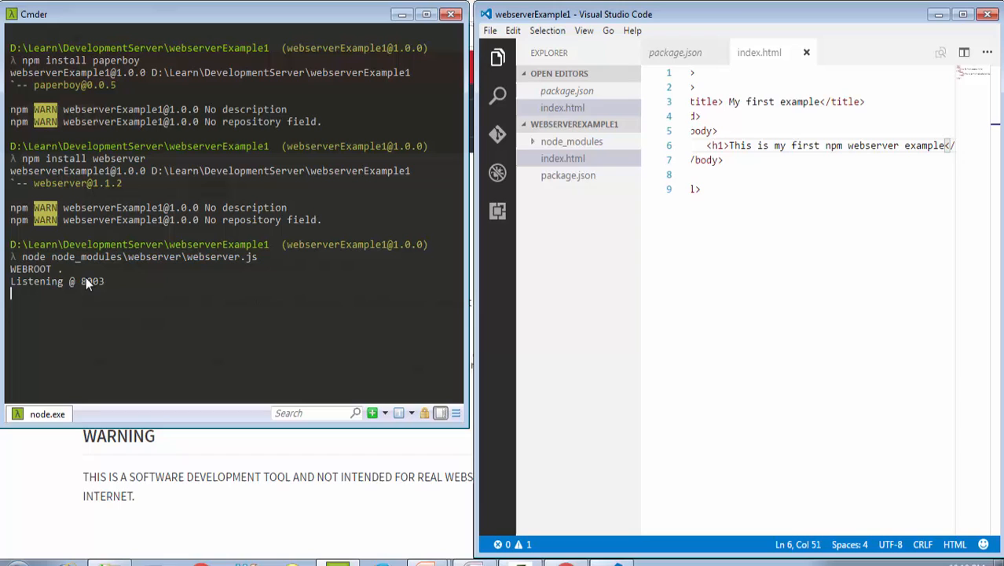
mouse_move(106, 295)
text(localhos)
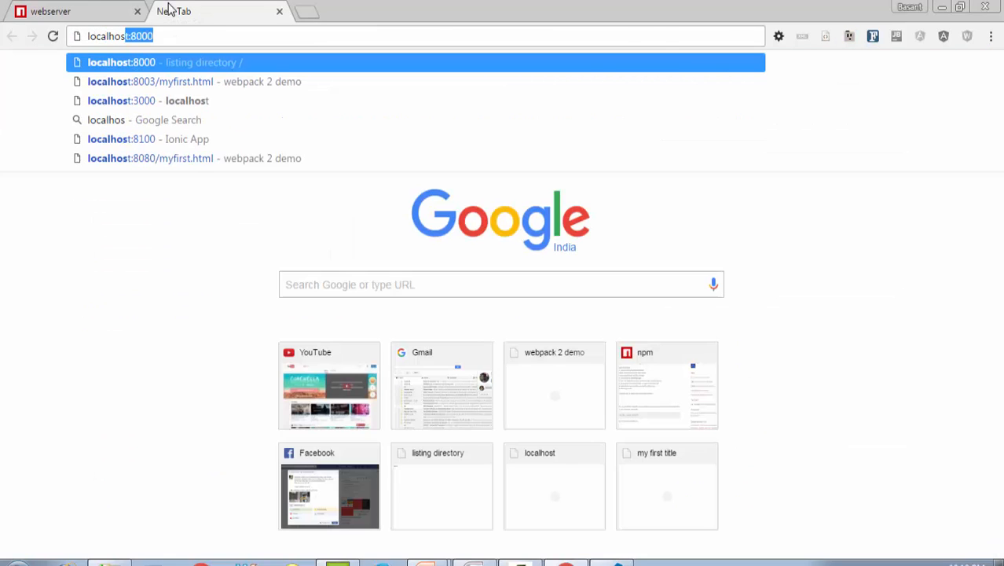
Load localhost:8003 in a new Chrome tab.
key(Backspace)
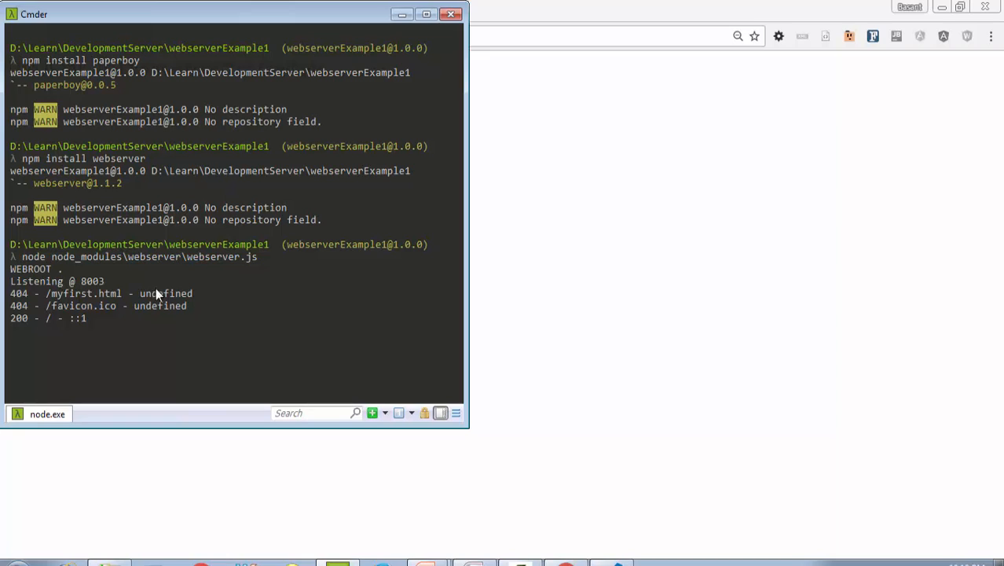
mouse_move(153, 308)
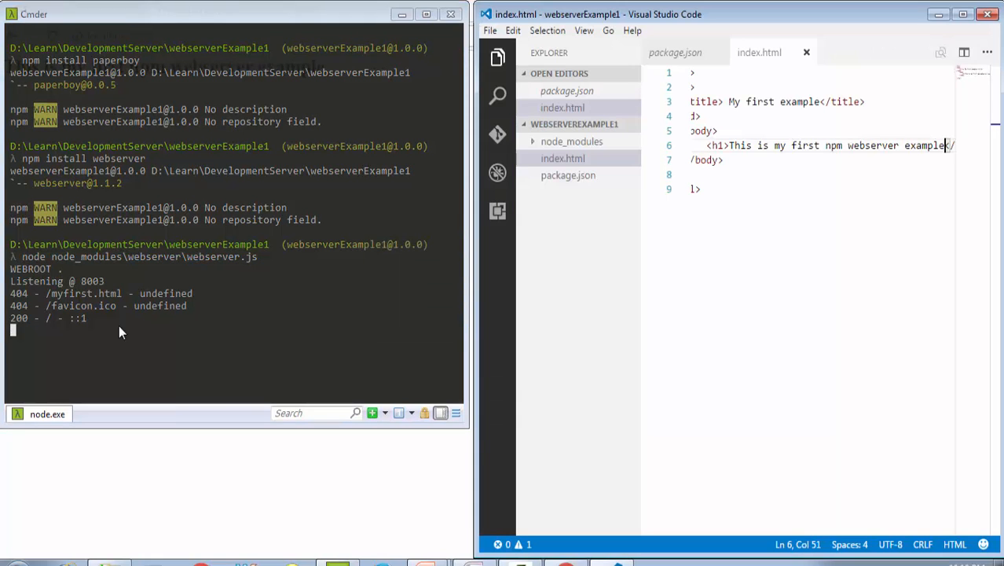
Open node_modules/webserver/webserver.js and highlight paperboy to inspect PORT 8003.
click(571, 140)
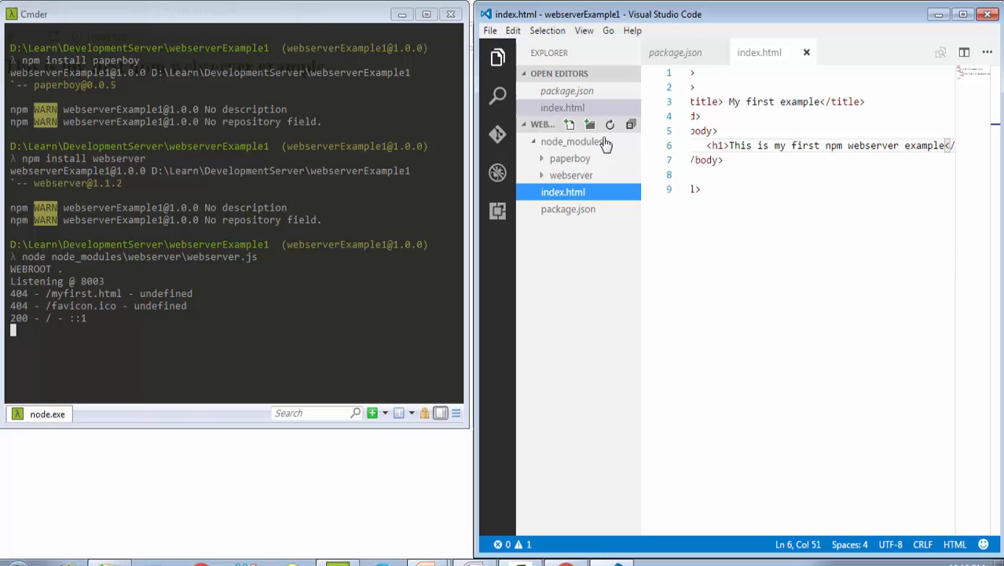
click(571, 174)
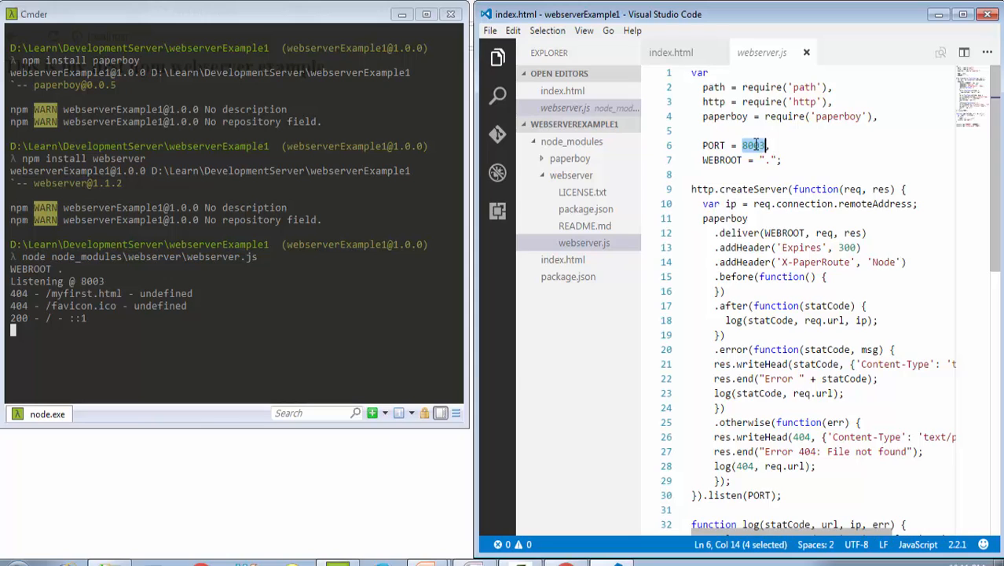
mouse_move(817, 123)
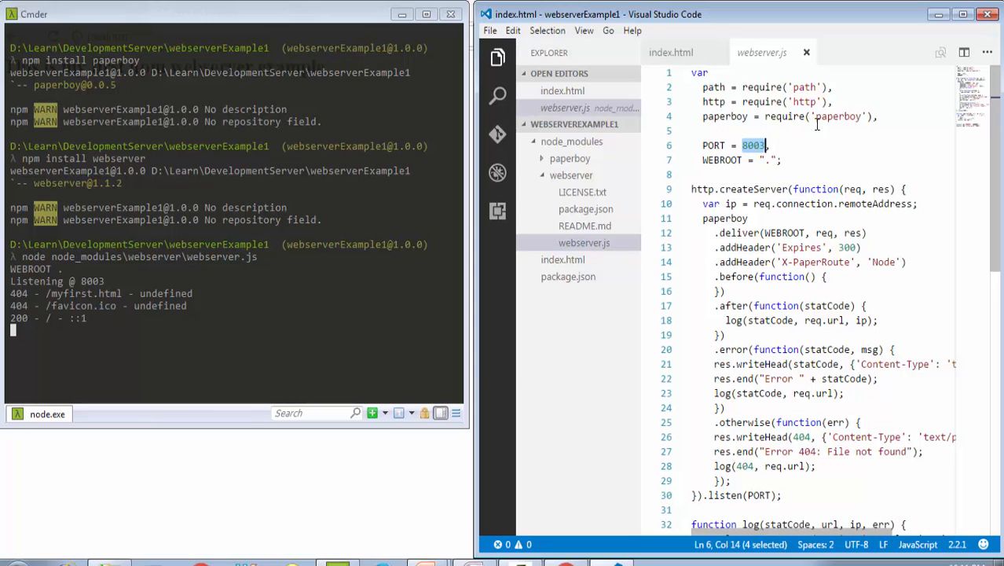
double_click(724, 117)
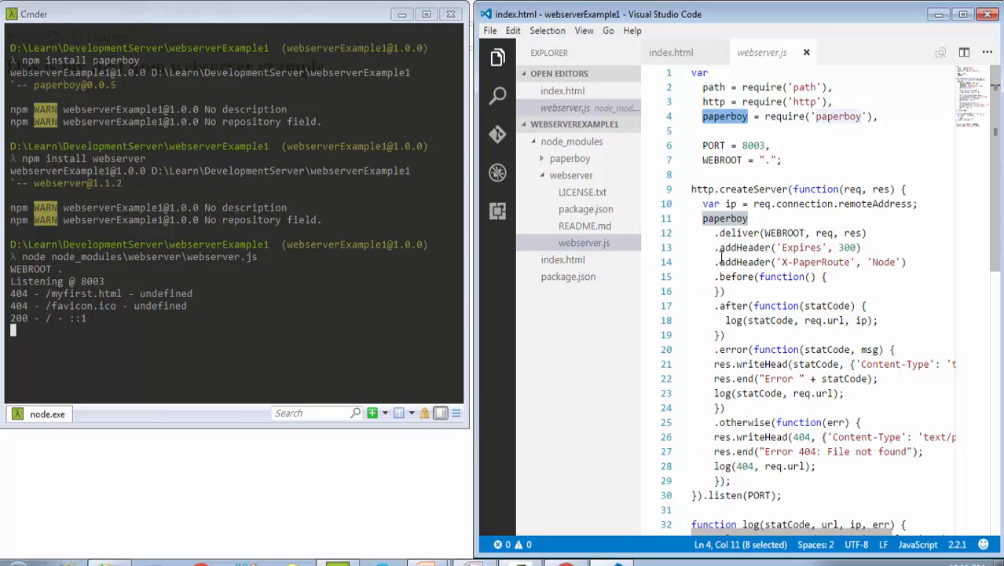
mouse_move(742, 144)
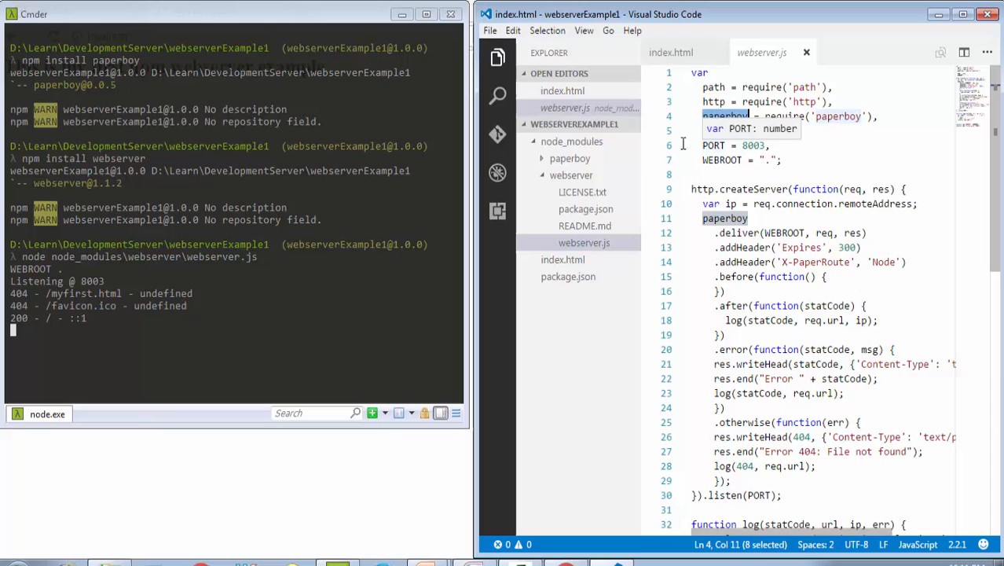